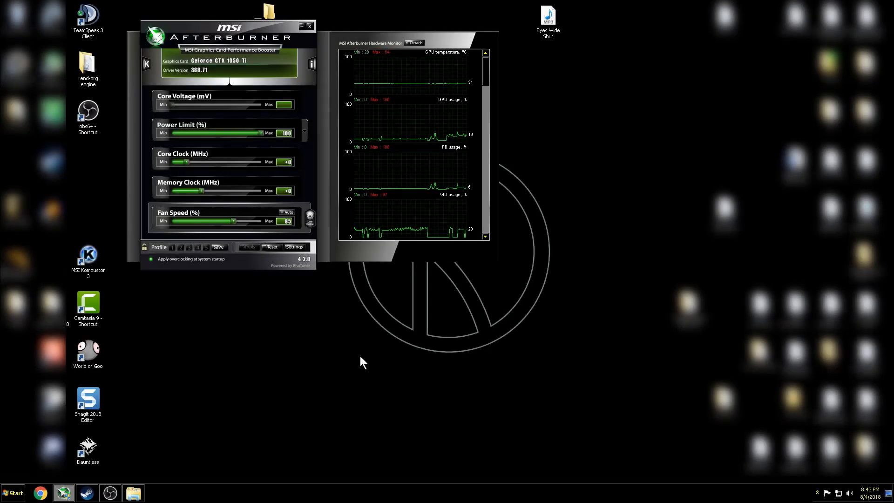
mouse_move(109, 462)
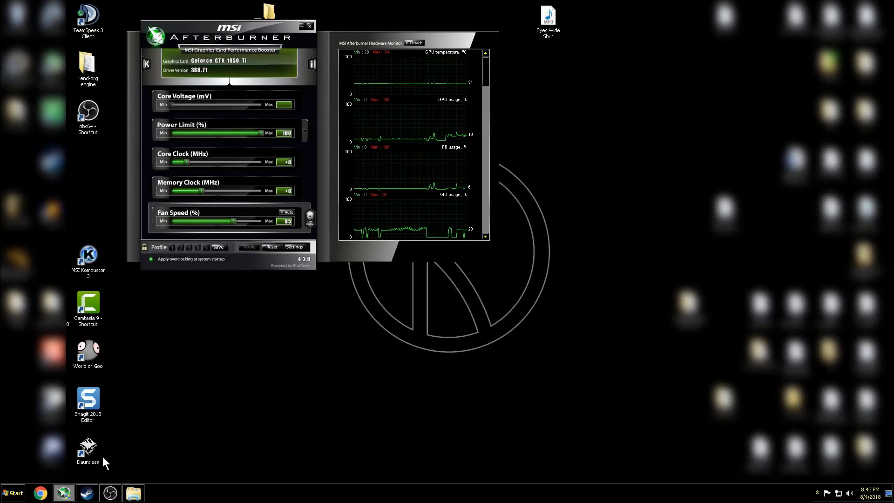
mouse_move(160, 456)
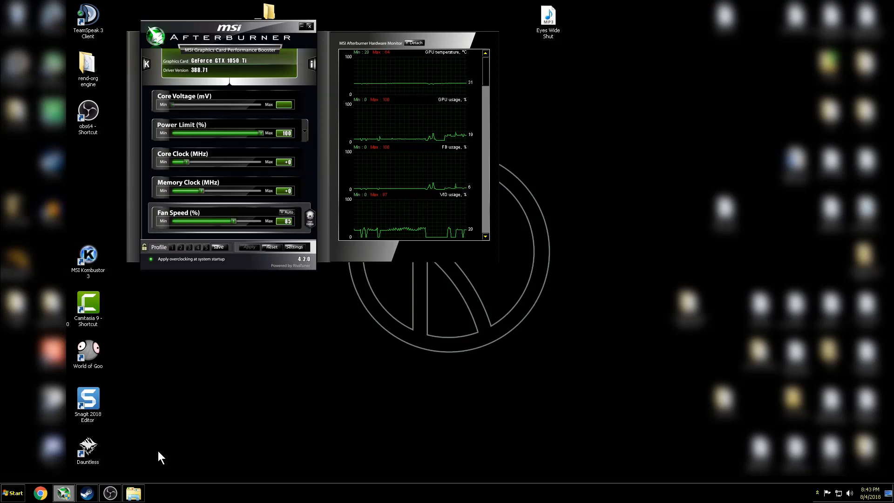
- Open Control Panel from the Start menu and check Folder Options' View settings
click(12, 492)
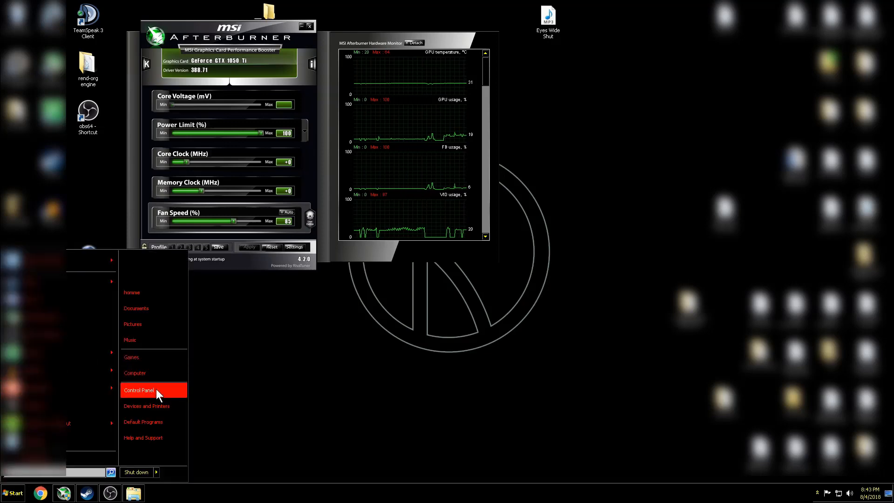
click(139, 391)
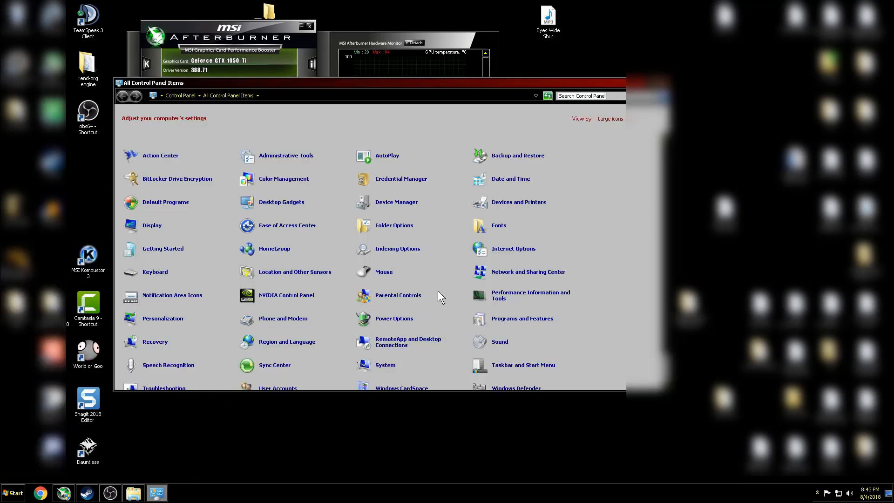
mouse_move(394, 225)
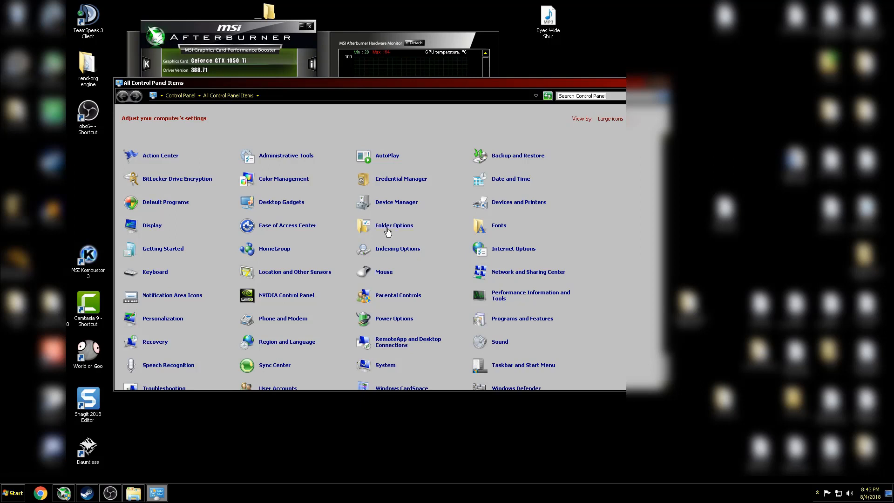
click(394, 225)
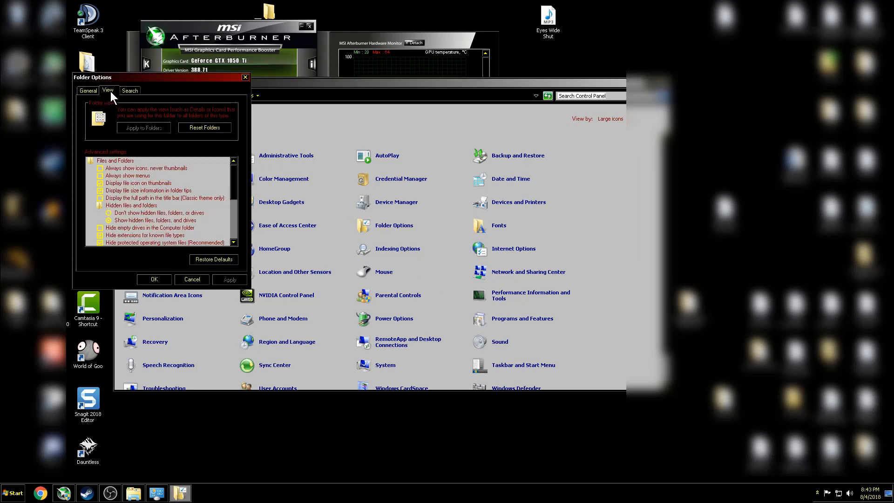
mouse_move(117, 227)
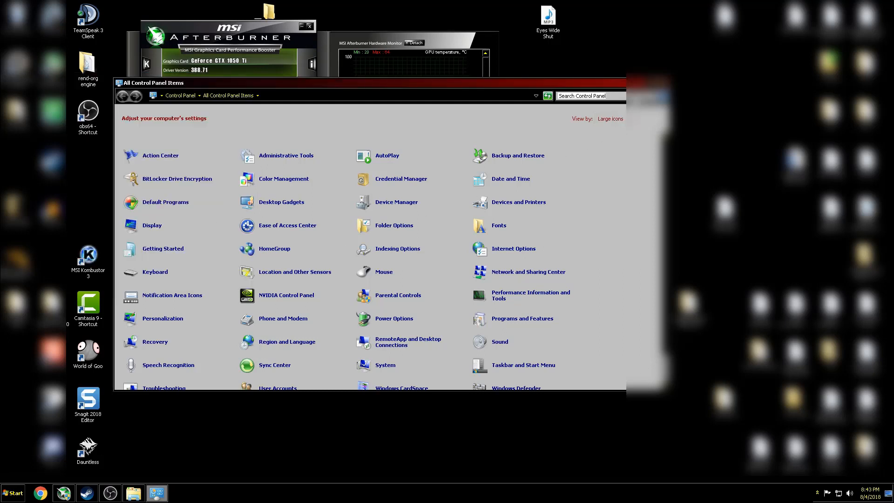
- Open Computer from the Start menu to browse the C drive
click(13, 493)
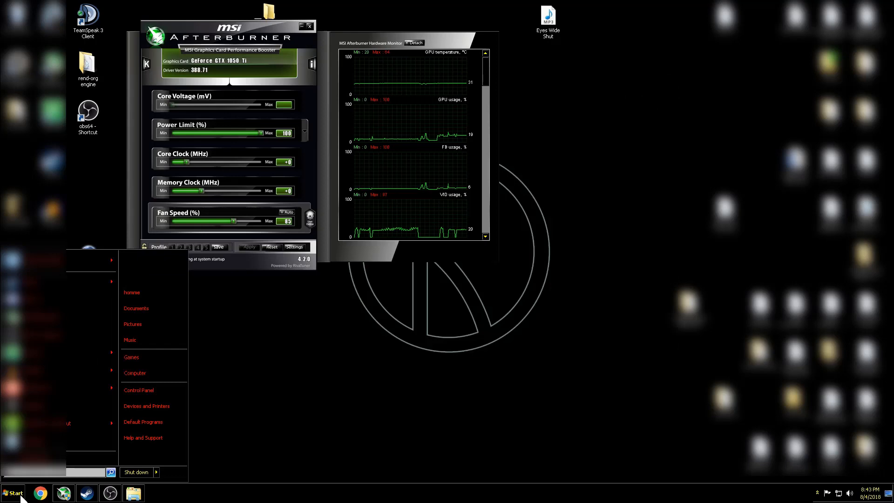
click(135, 372)
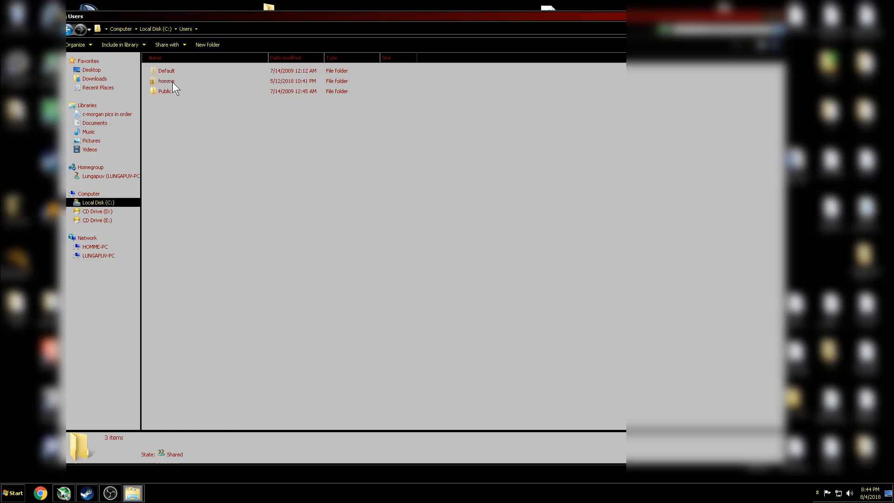
- Browse into the user folder's AppData\Local directory
double_click(166, 81)
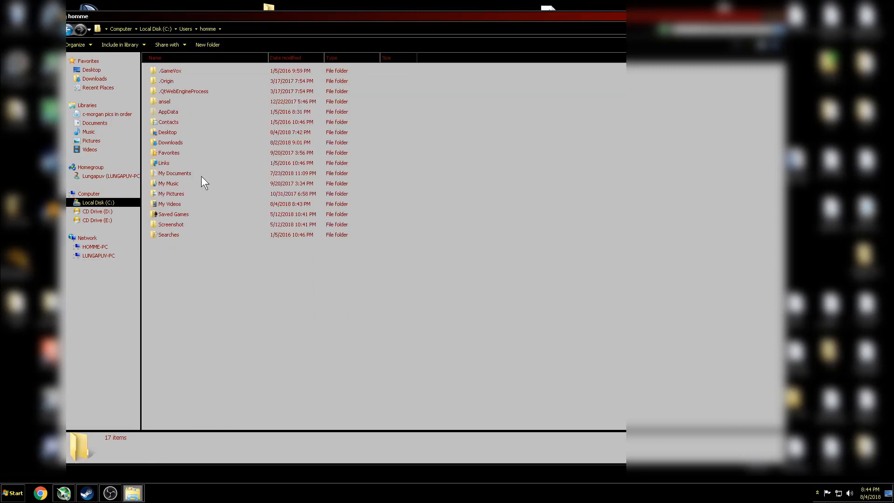
double_click(167, 111)
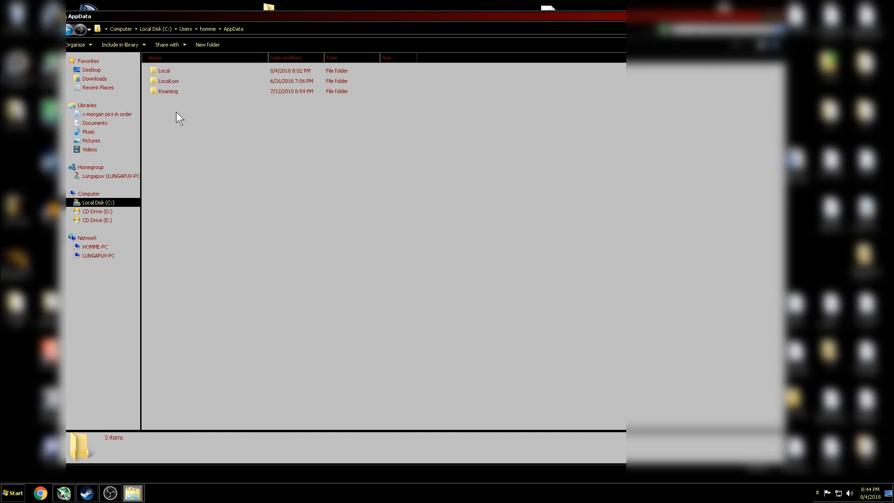
double_click(163, 71)
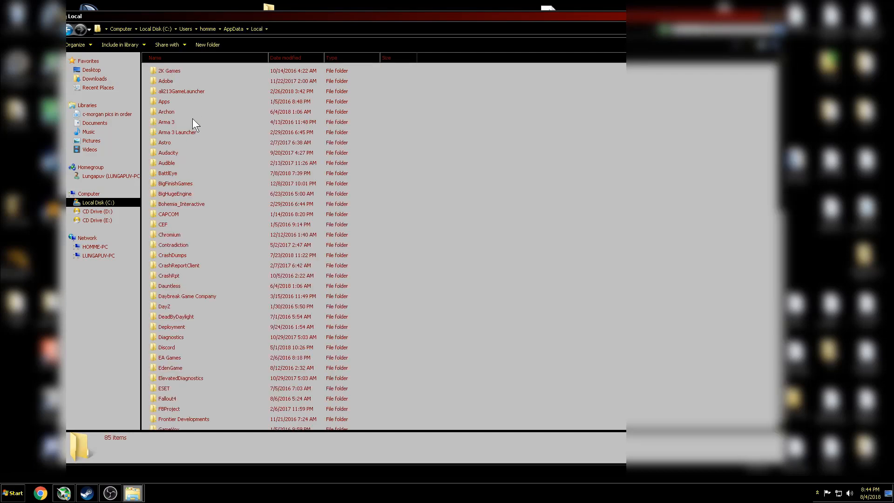
scroll(down, 3)
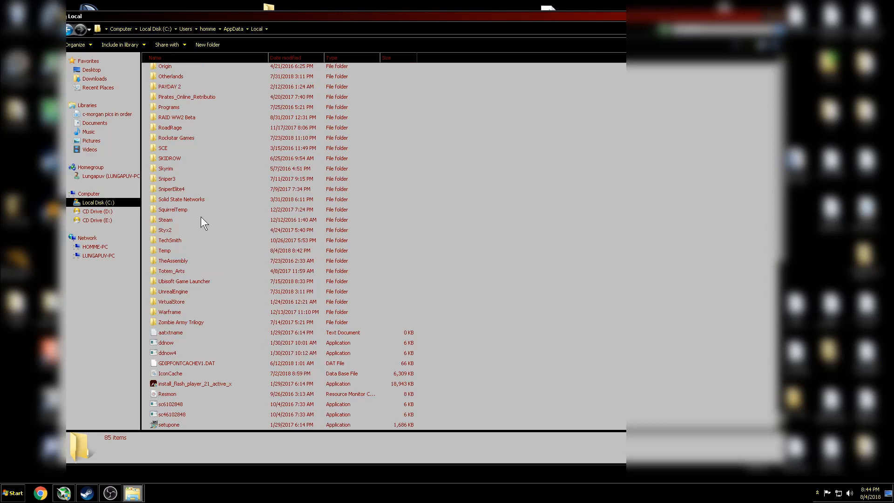
scroll(up, 3)
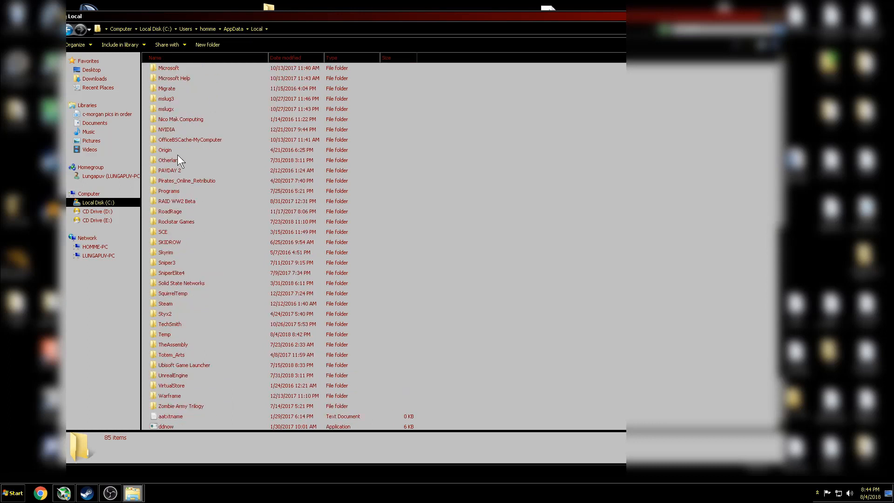
- Open Otherlands' WindowsClient config folder and open Engine.ini in Notepad
double_click(167, 160)
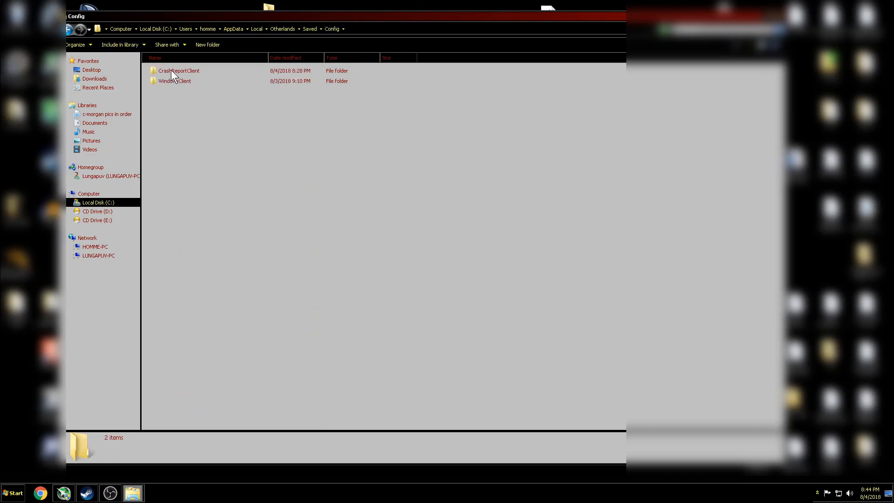
double_click(175, 81)
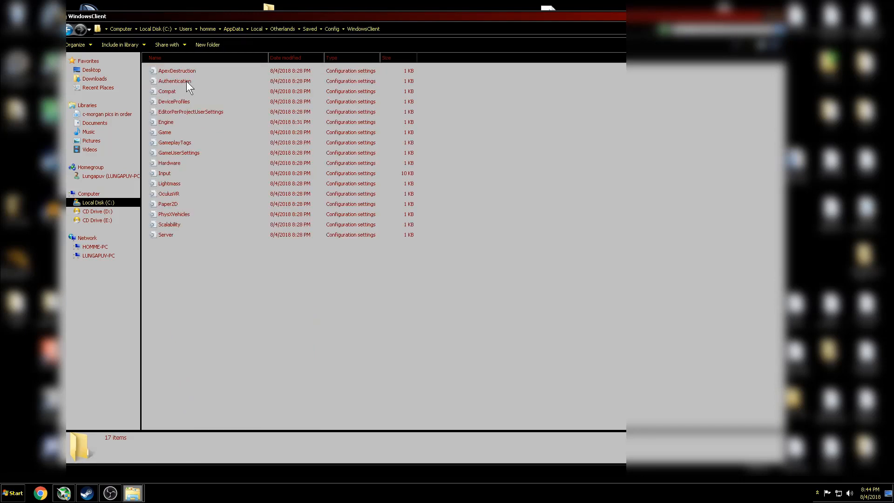
mouse_move(175, 124)
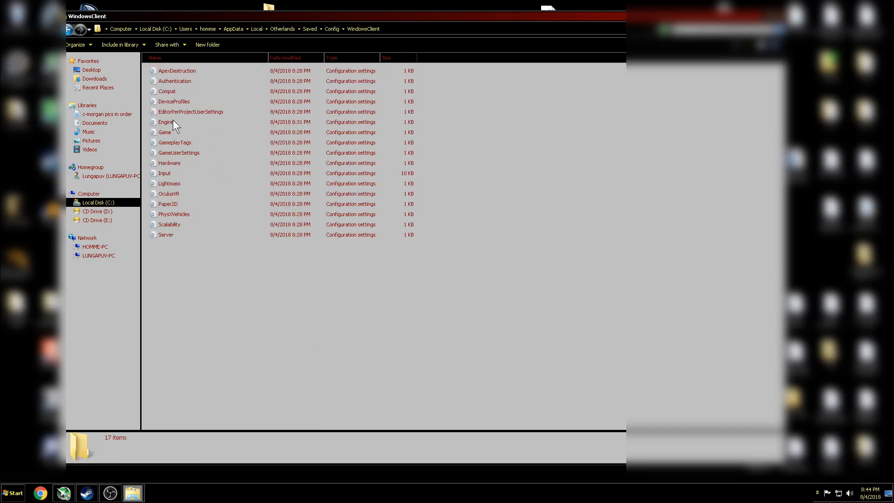
double_click(166, 122)
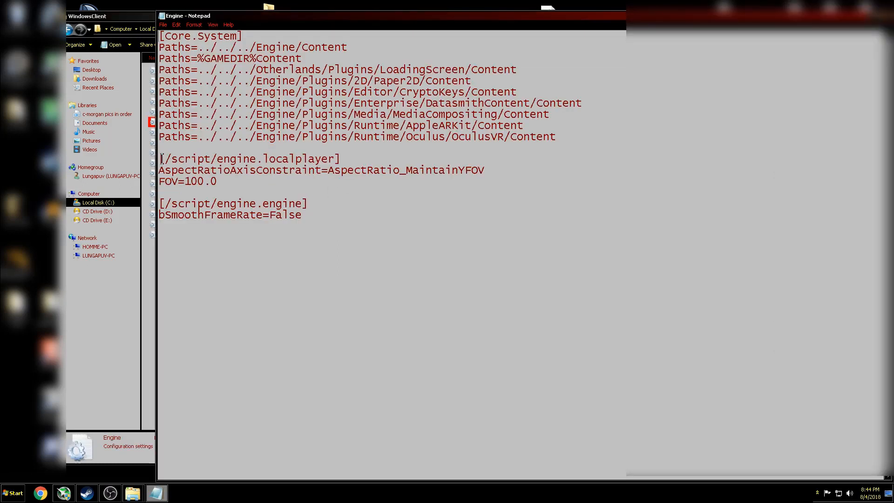
- Review the FOV=100.0 and bSmoothFrameRate=False blocks in Engine.ini
drag(161, 159, 216, 181)
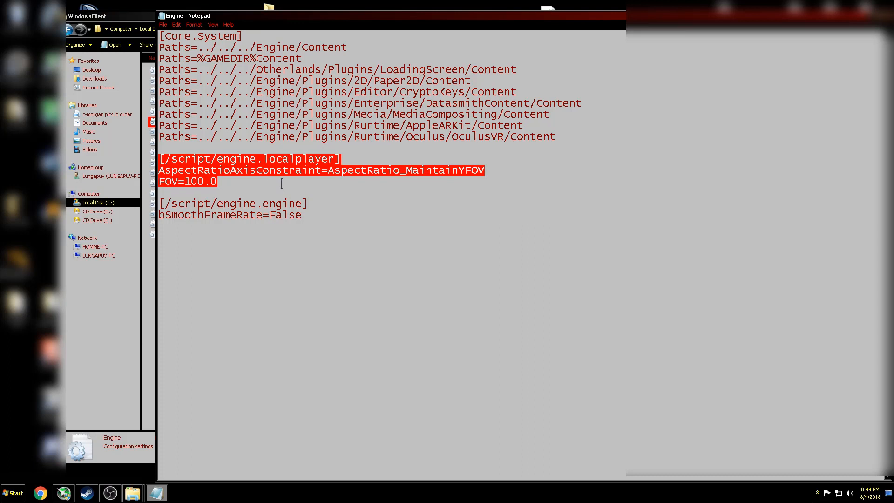
mouse_move(248, 209)
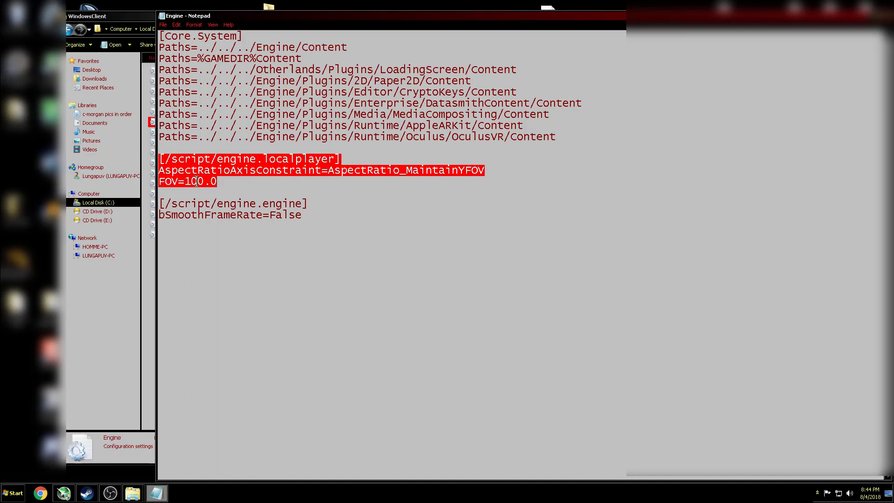
text(9)
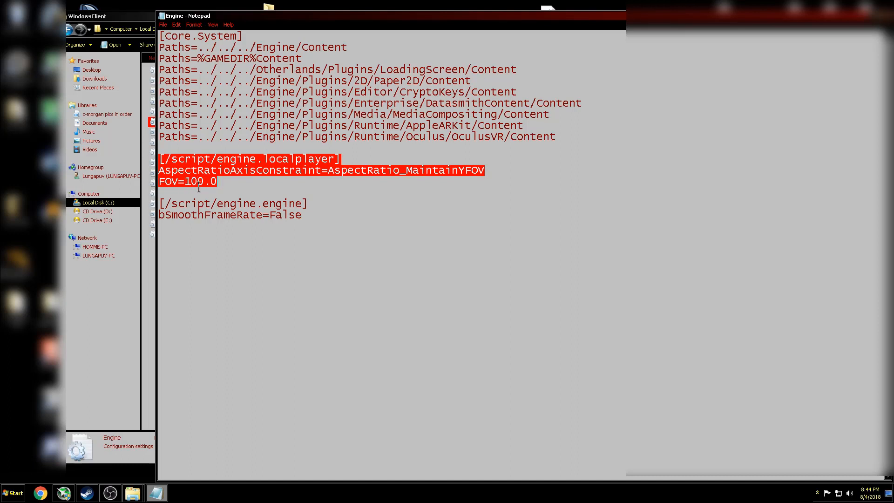
click(222, 182)
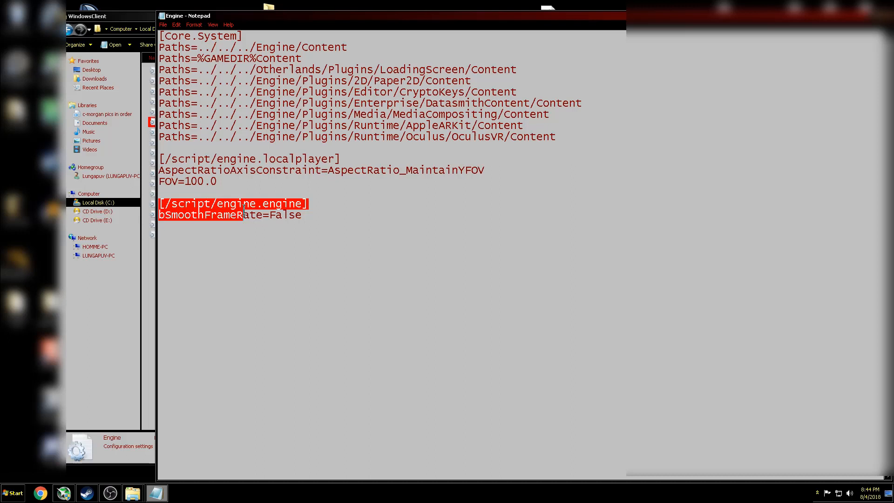
click(343, 223)
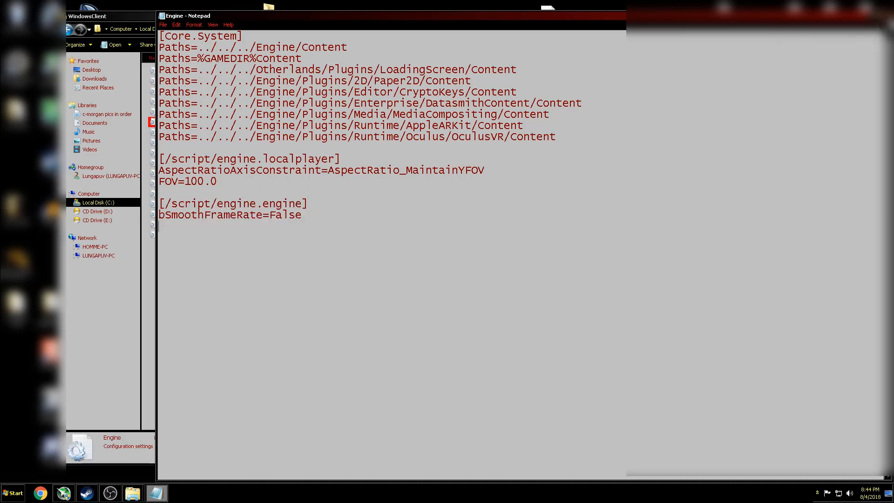
mouse_move(408, 253)
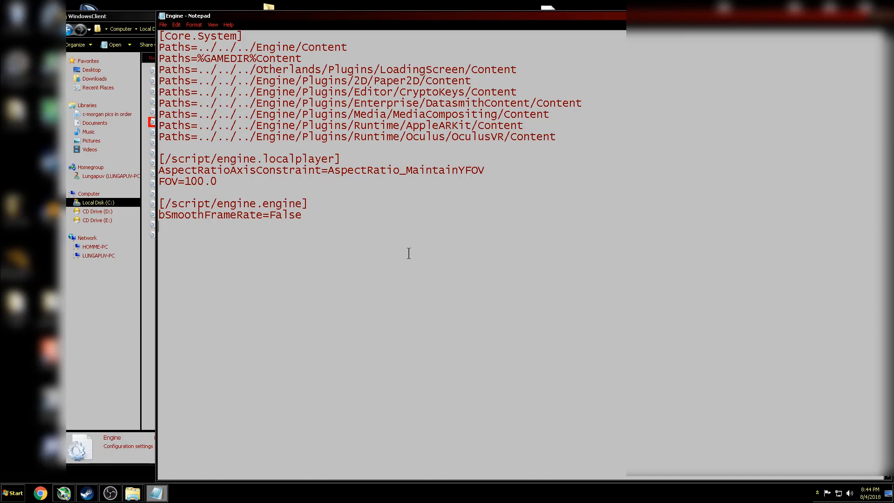